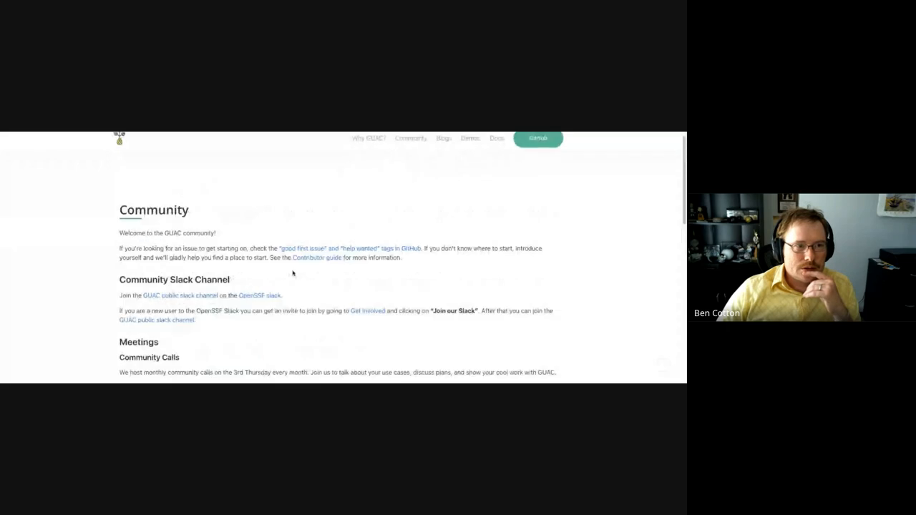
- Open the Why GUAC? page and read through its use cases by role
{"action": "scroll", "scroll_direction": "down", "scroll_amount": 3}
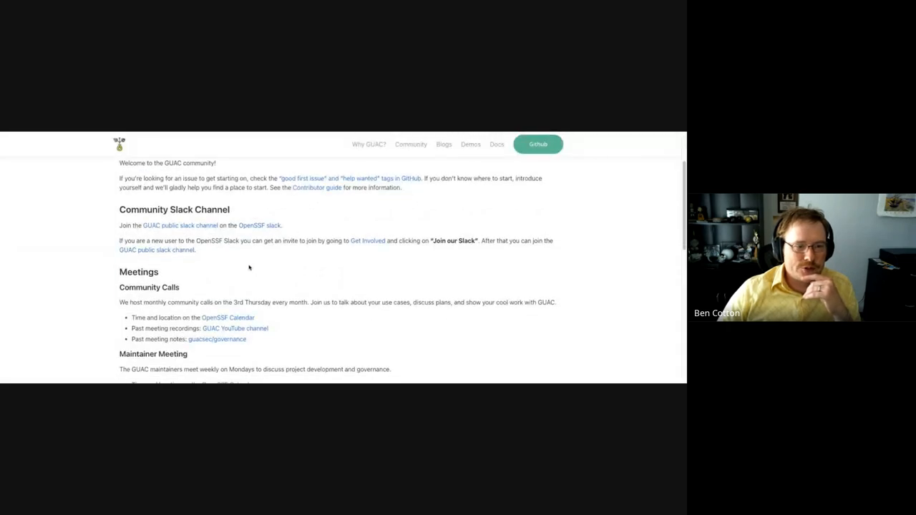
{"action": "scroll", "scroll_direction": "down", "scroll_amount": 3}
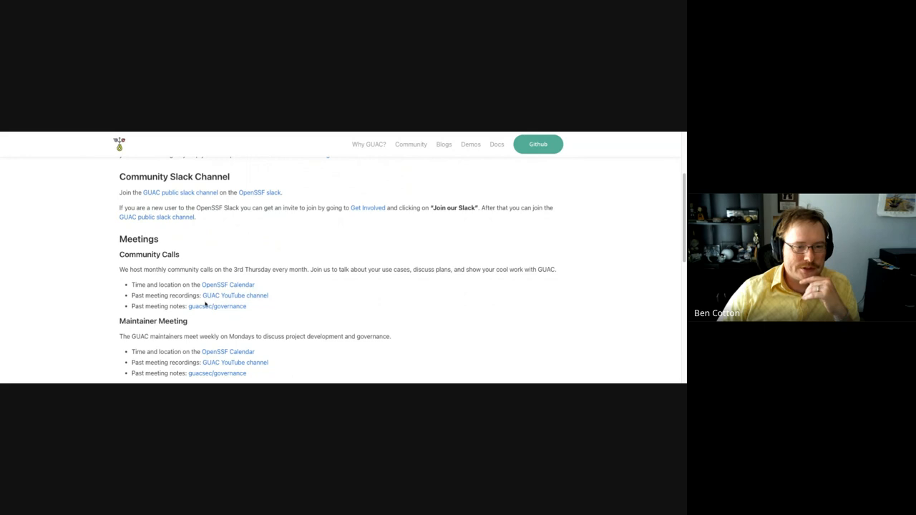
{"action": "scroll", "scroll_direction": "down", "scroll_amount": 3}
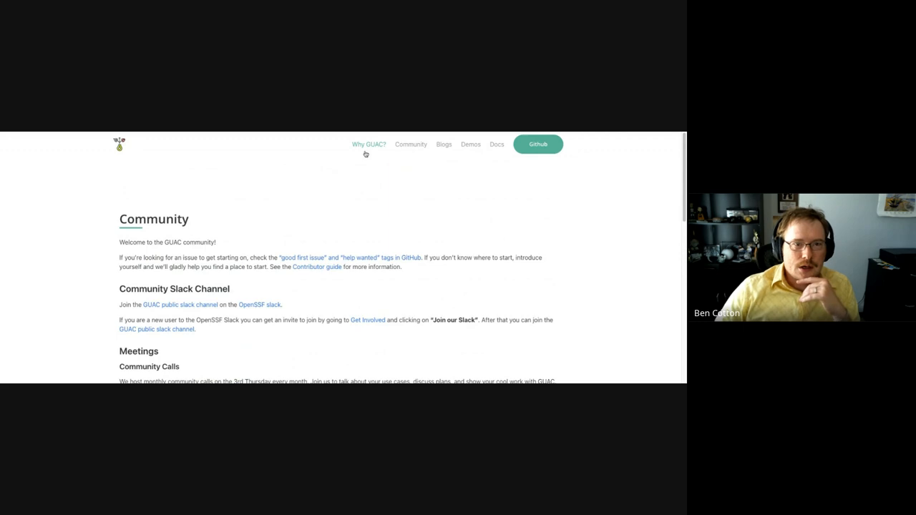
{"action": "left_click", "coordinate": [368, 144]}
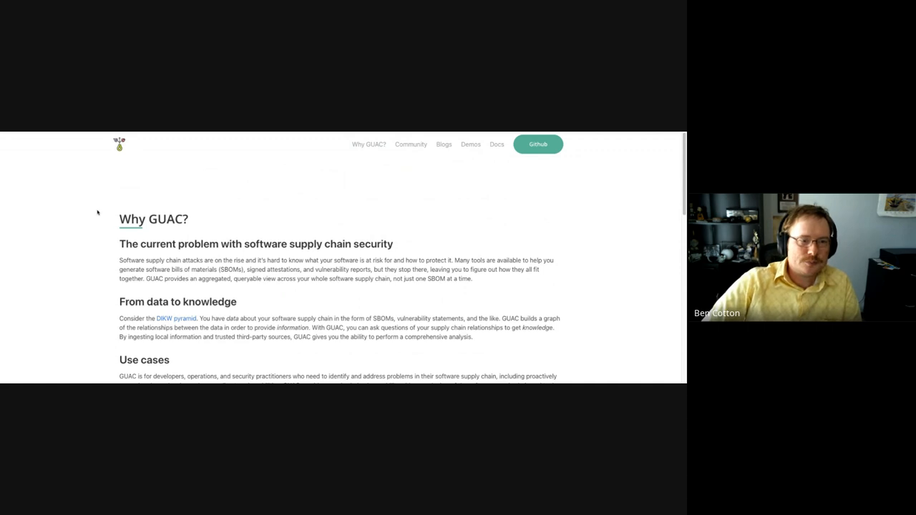
{"action": "scroll", "scroll_direction": "down", "scroll_amount": 3}
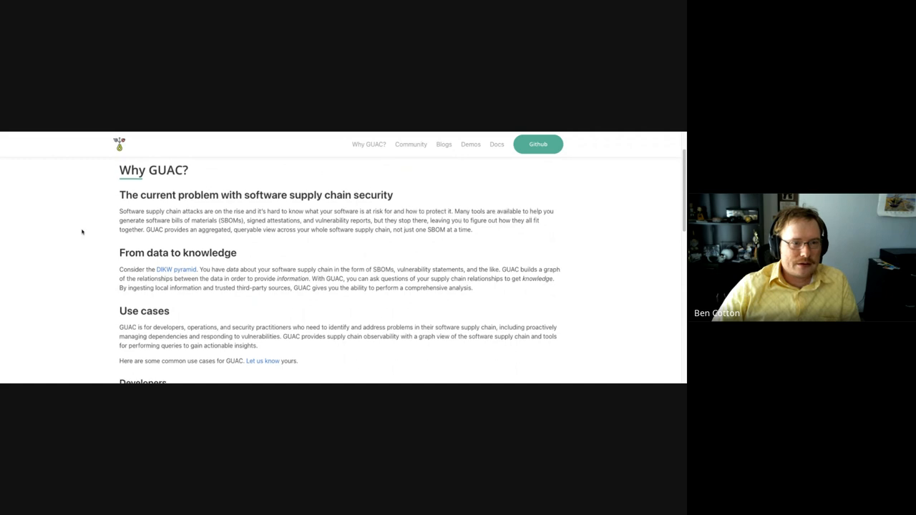
{"action": "scroll", "scroll_direction": "down", "scroll_amount": 3}
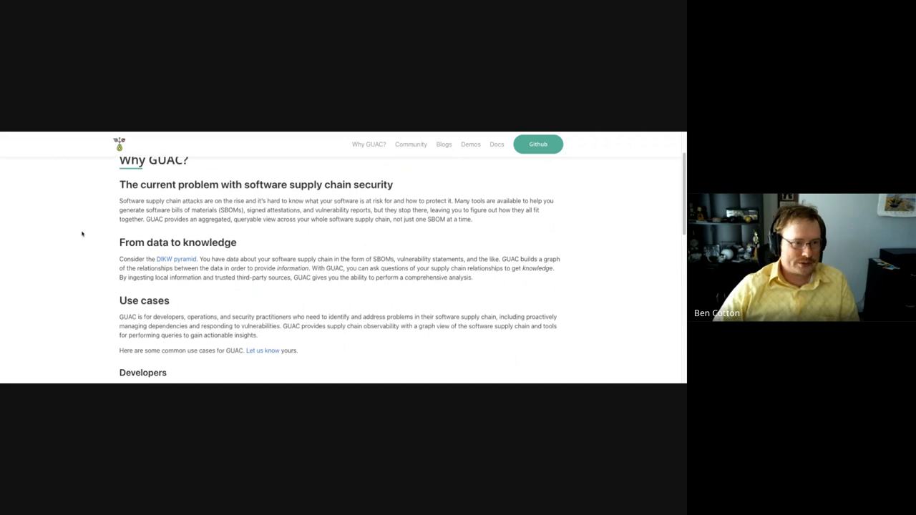
{"action": "scroll", "scroll_direction": "down", "scroll_amount": 3}
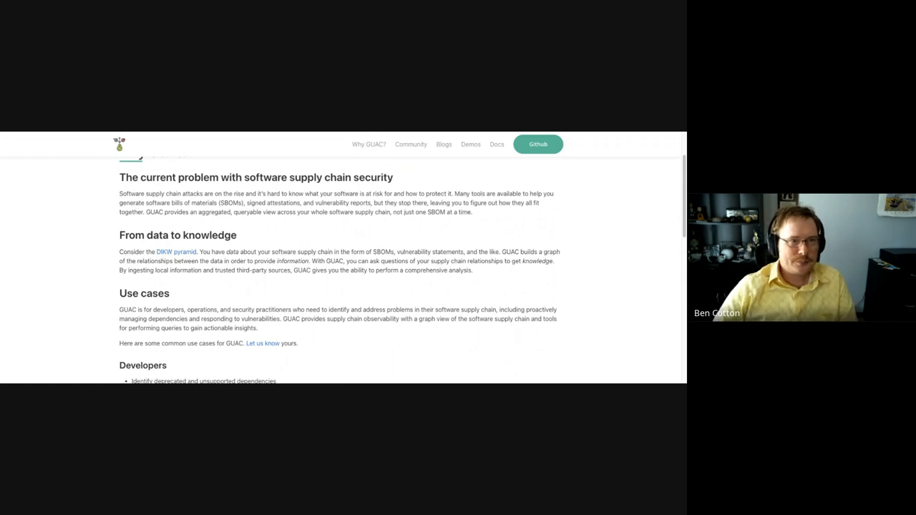
{"action": "scroll", "scroll_direction": "down", "scroll_amount": 3}
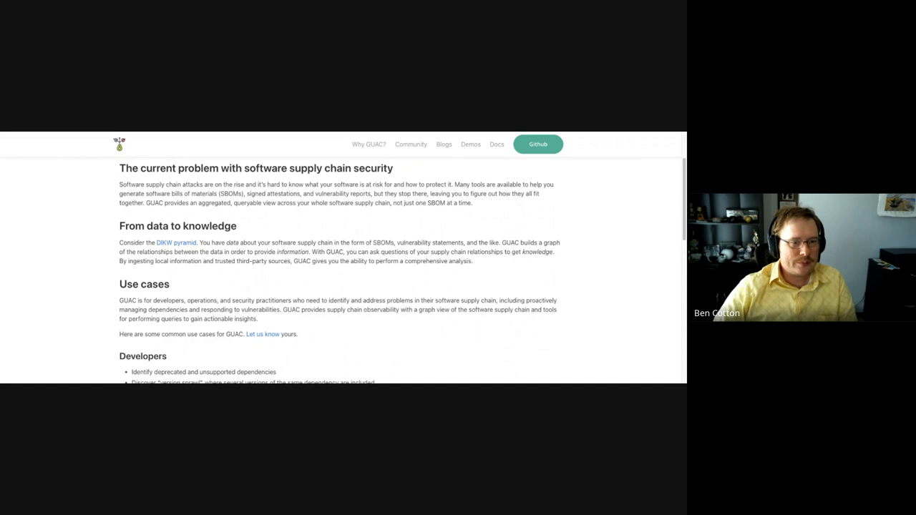
- Continue down the page to the three key differentiating features
{"action": "scroll", "scroll_direction": "down", "scroll_amount": 3}
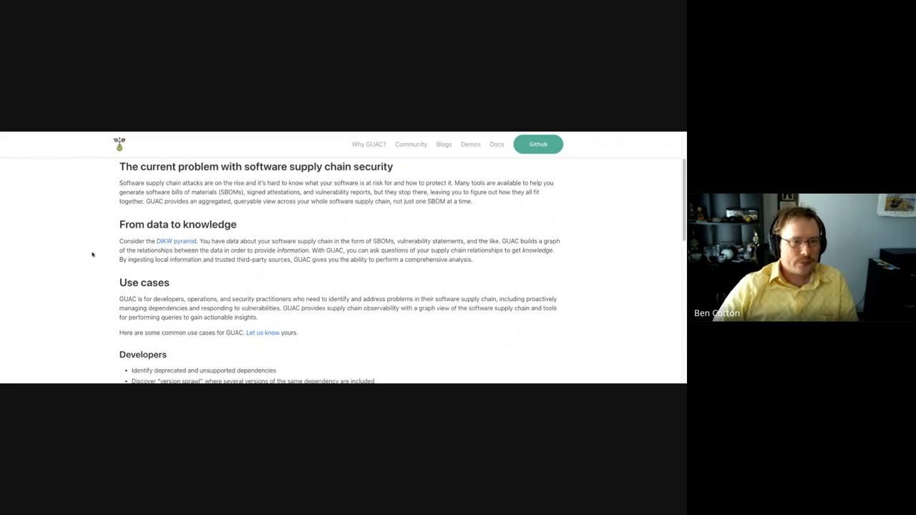
{"action": "scroll", "scroll_direction": "down", "scroll_amount": 3}
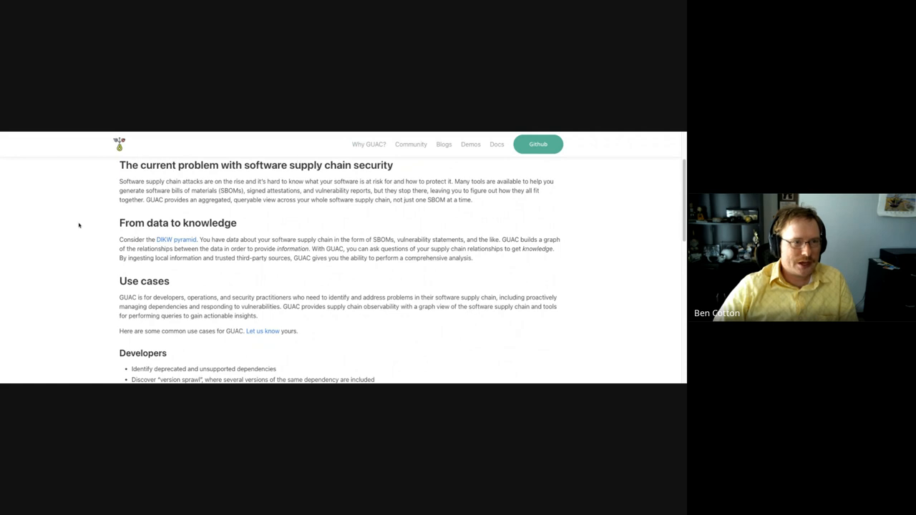
{"action": "scroll", "scroll_direction": "down", "scroll_amount": 3}
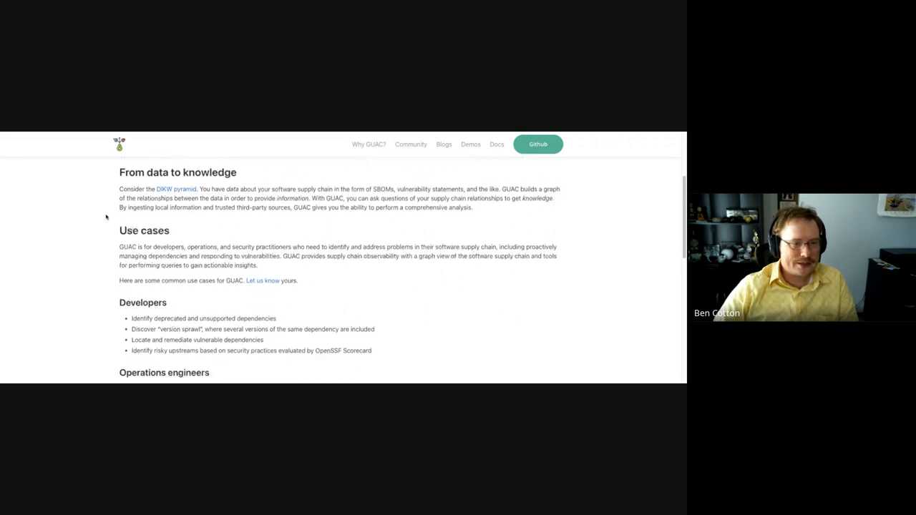
{"action": "scroll", "scroll_direction": "down", "scroll_amount": 3}
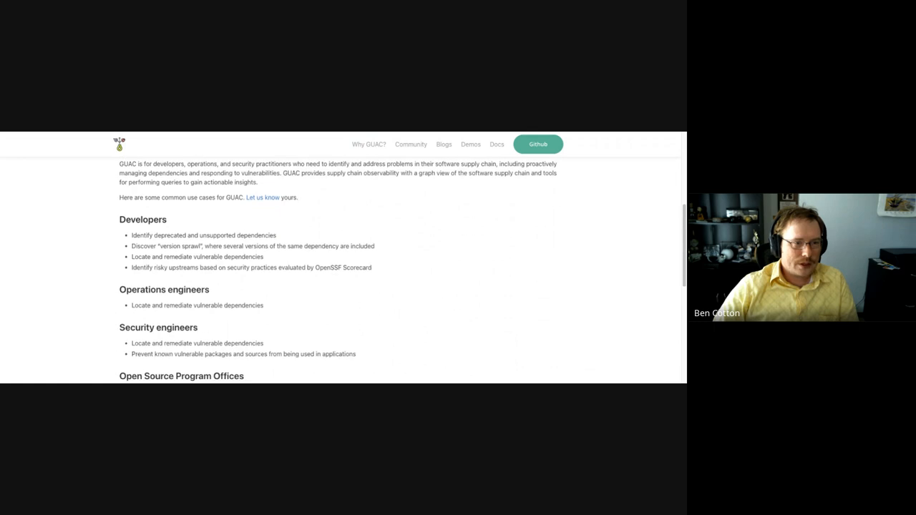
{"action": "scroll", "scroll_direction": "down", "scroll_amount": 3}
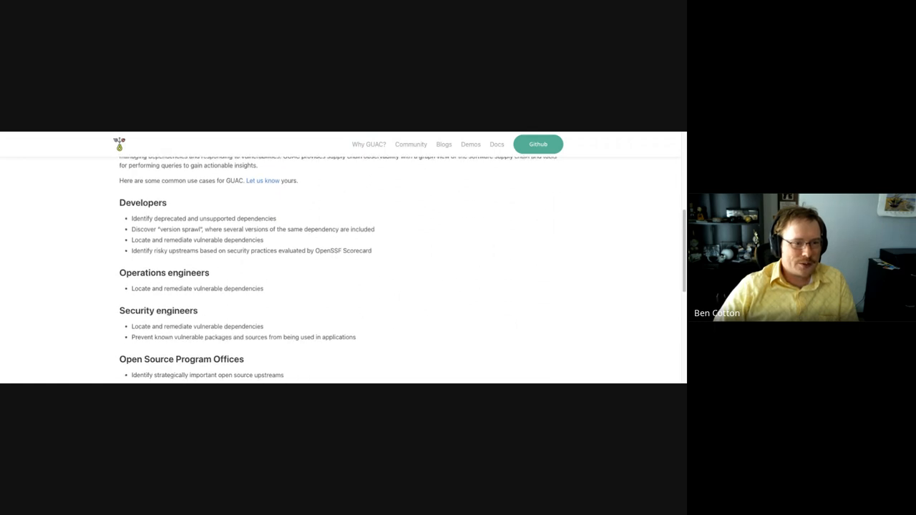
{"action": "scroll", "scroll_direction": "down", "scroll_amount": 3}
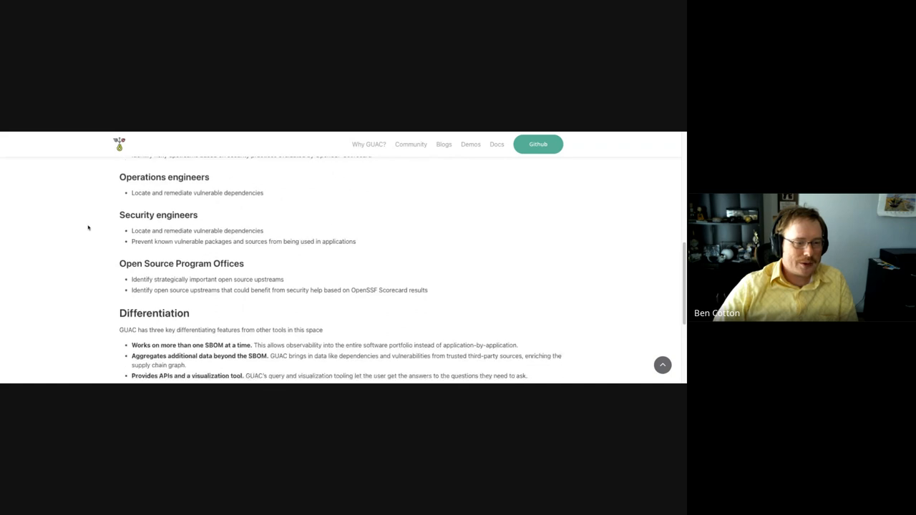
{"action": "scroll", "scroll_direction": "down", "scroll_amount": 3}
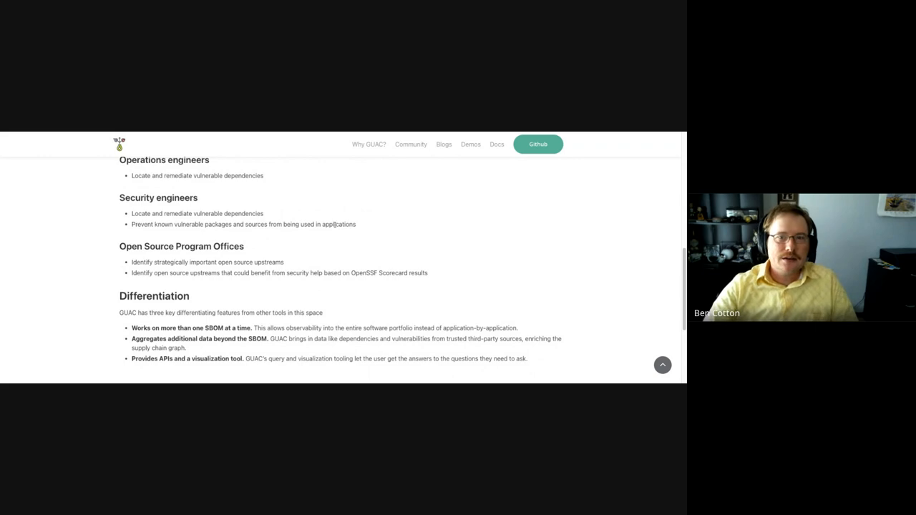
{"action": "mouse_move", "coordinate": [464, 134]}
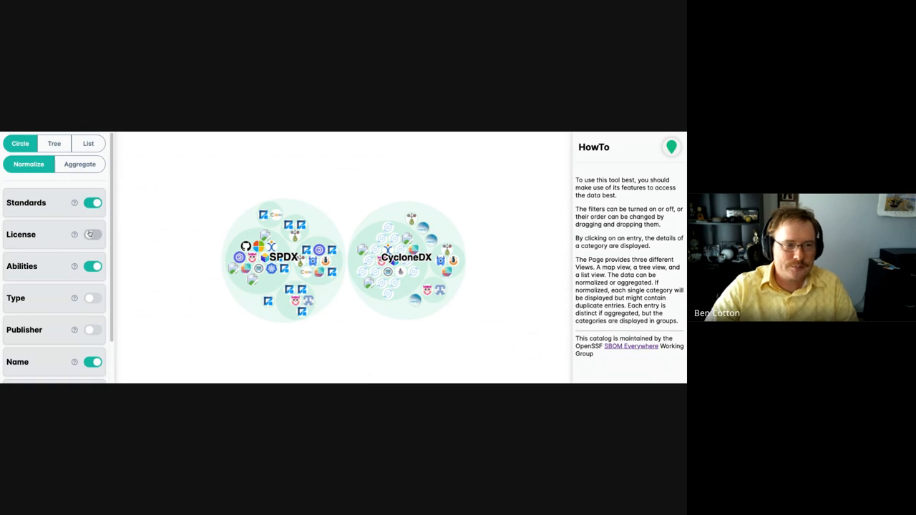
- Switch to the SBOM Everywhere catalog's Circle view of tools under SPDX and CycloneDX
{"action": "left_click", "coordinate": [92, 203]}
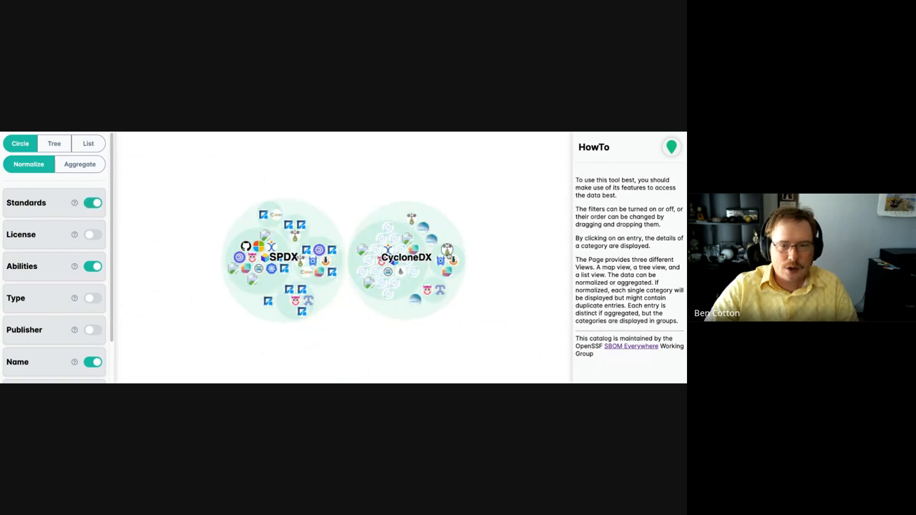
- Open GUAC's entry from the CycloneDX circle and read its standards, abilities and description
{"action": "left_click", "coordinate": [447, 259]}
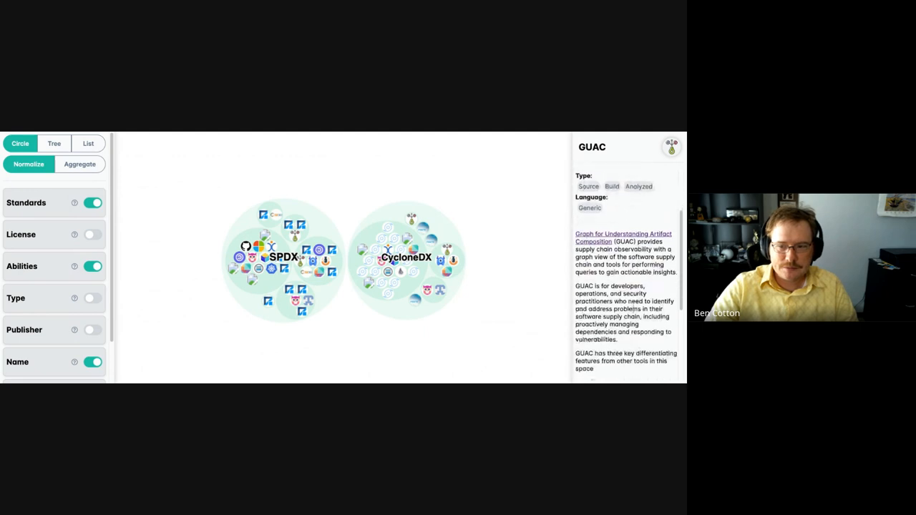
{"action": "scroll", "scroll_direction": "down", "scroll_amount": 3}
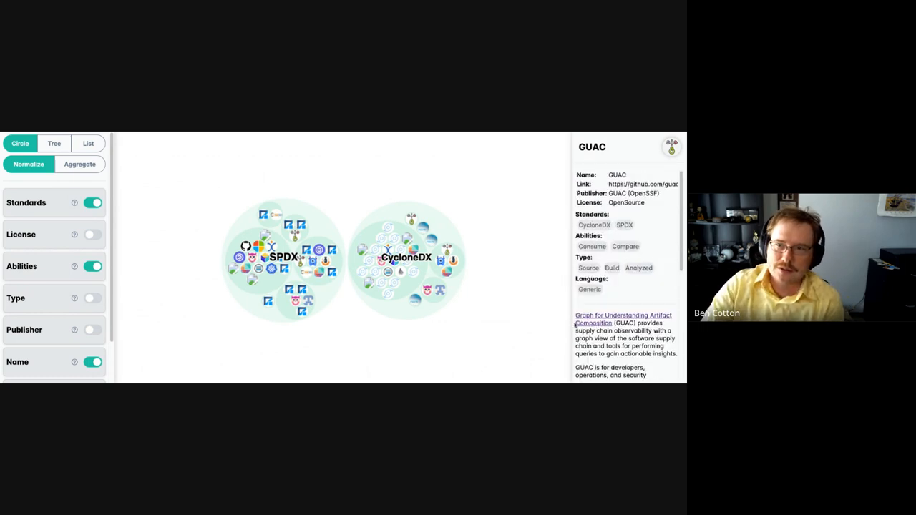
{"action": "scroll", "scroll_direction": "down", "scroll_amount": 3}
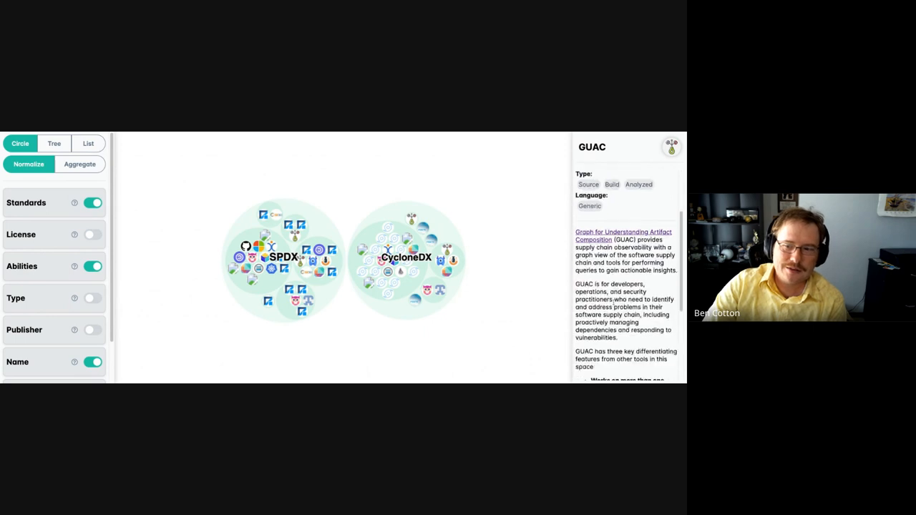
{"action": "scroll", "scroll_direction": "down", "scroll_amount": 3}
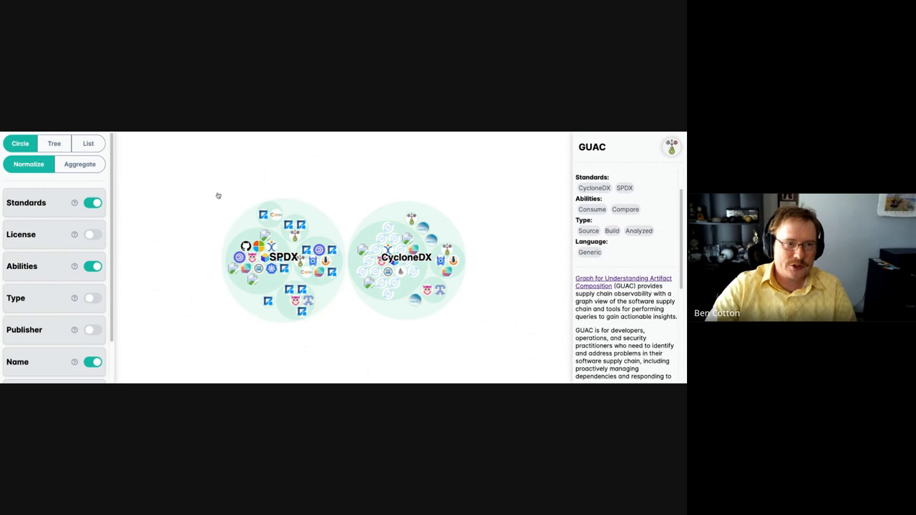
{"action": "mouse_move", "coordinate": [147, 269]}
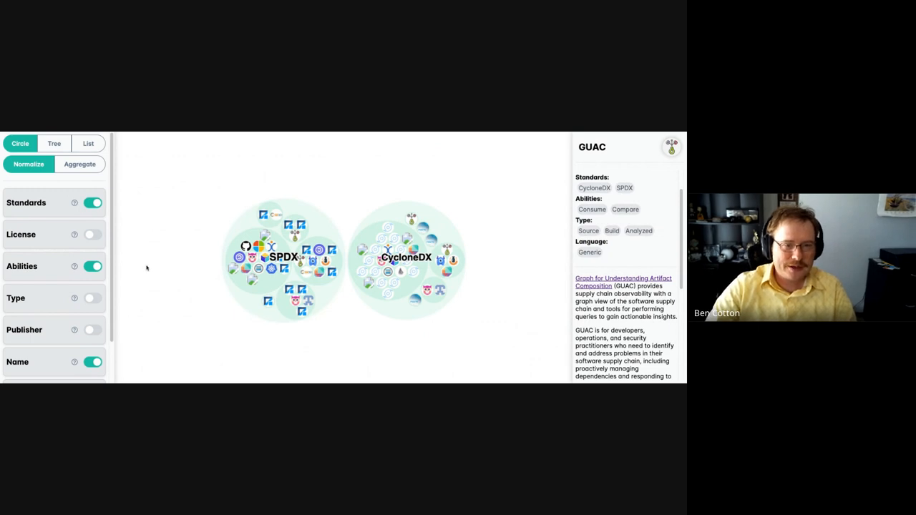